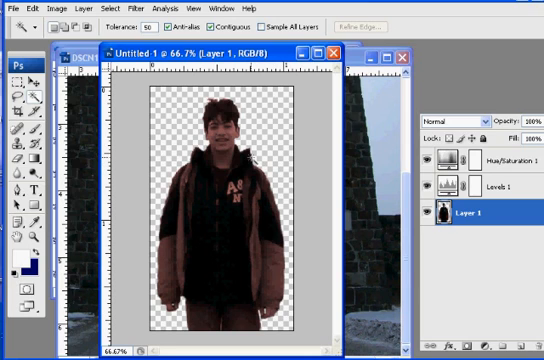
pyautogui.moveTo(30, 24)
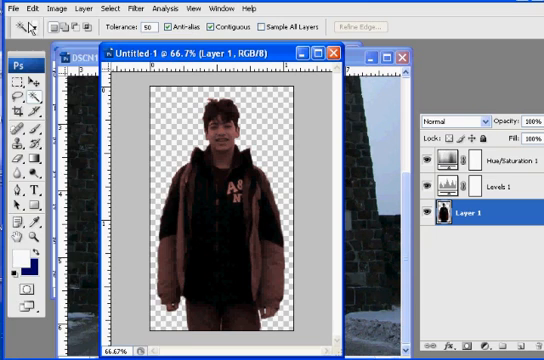
# Step: Bring up Save for Web & Devices showing the 4-Up comparison of the cut-out figure
pyautogui.click(12, 8)
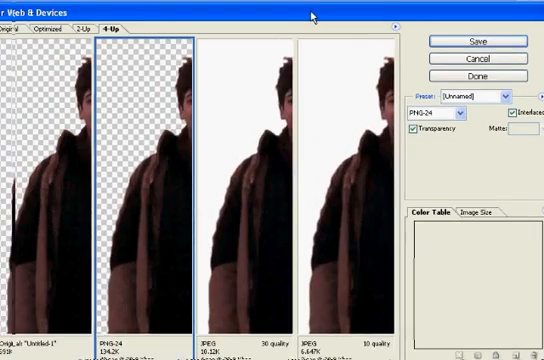
# Step: Compare Original, Optimized, 2-Up and 4-Up previews, choose PNG-24 with Transparency, and save
pyautogui.click(68, 36)
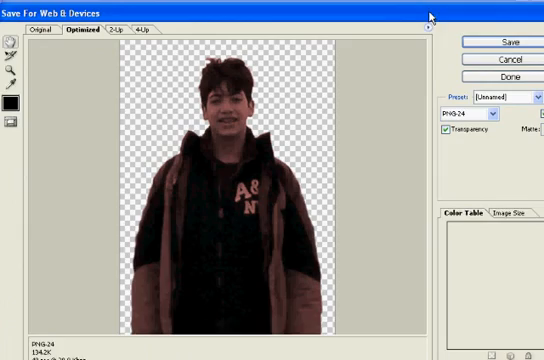
pyautogui.click(40, 38)
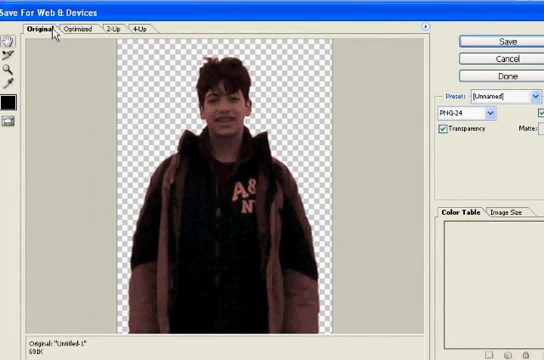
pyautogui.click(108, 32)
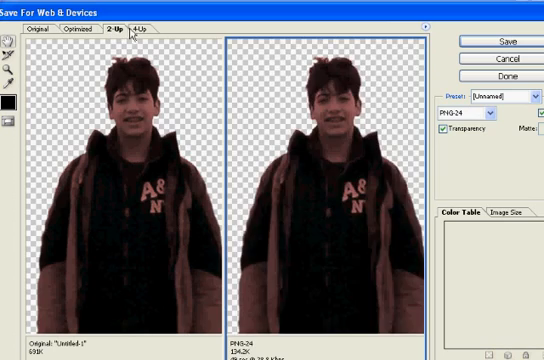
pyautogui.click(146, 20)
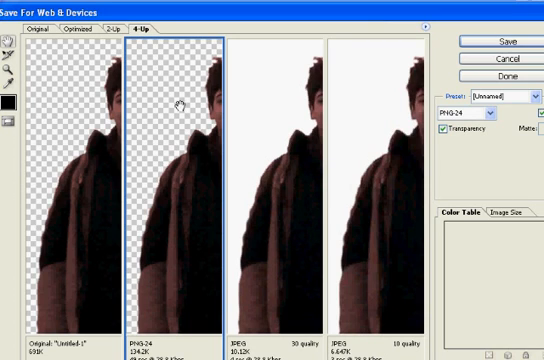
pyautogui.click(58, 30)
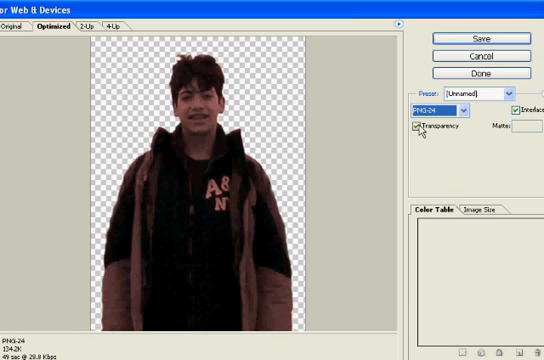
pyautogui.click(468, 32)
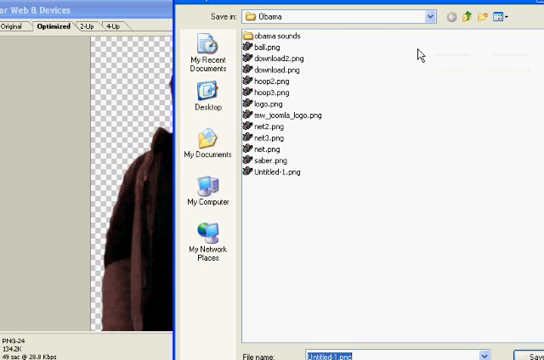
# Step: Confirm saving the transparent PNG, then return to the Flash arch document
pyautogui.click(204, 104)
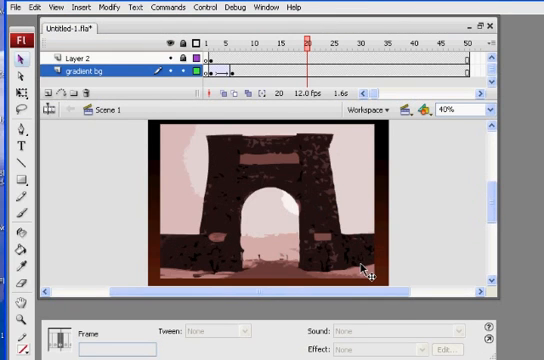
# Step: Import the sprite PNG into the library via File > Import > Import to Library
pyautogui.click(12, 6)
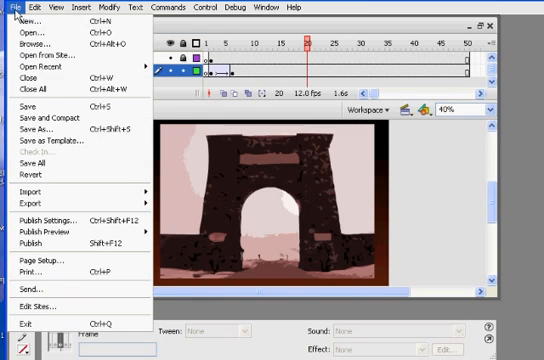
pyautogui.moveTo(30, 184)
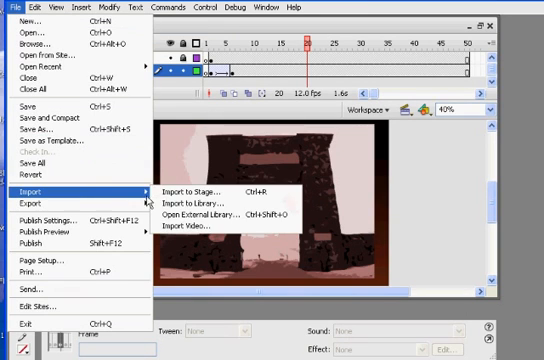
pyautogui.moveTo(192, 204)
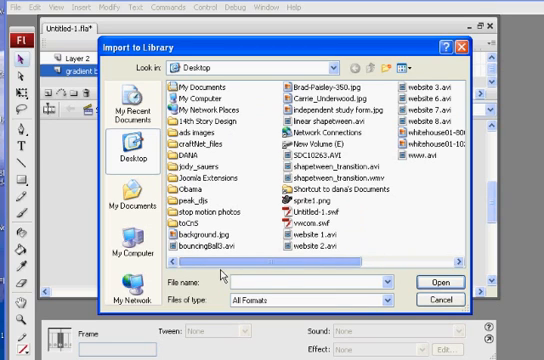
pyautogui.moveTo(350, 256)
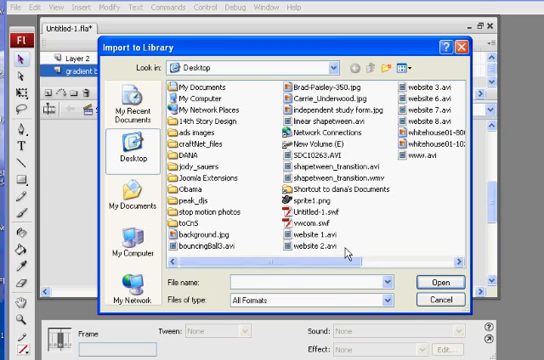
pyautogui.click(316, 200)
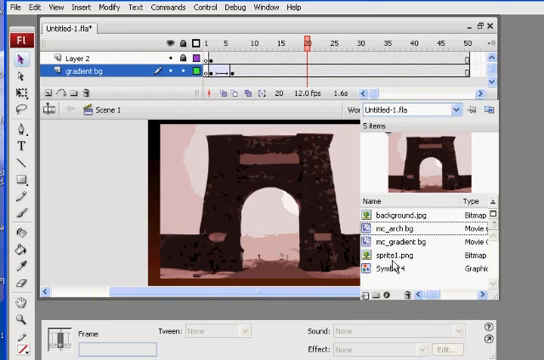
# Step: Preview sprite1.png in the Library as a dark silhouette on transparency
pyautogui.click(396, 256)
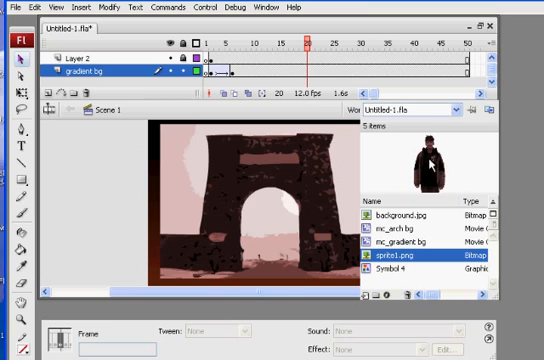
pyautogui.moveTo(356, 68)
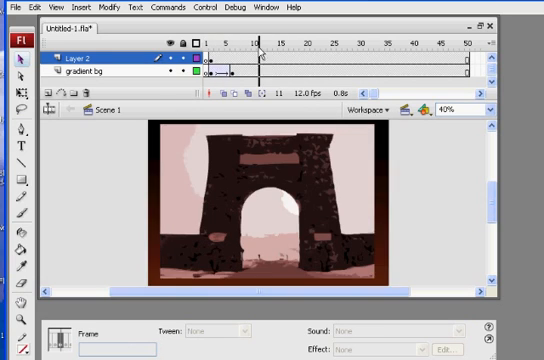
# Step: Add a layer folder named background and expand it to hold the scene layers
pyautogui.click(240, 44)
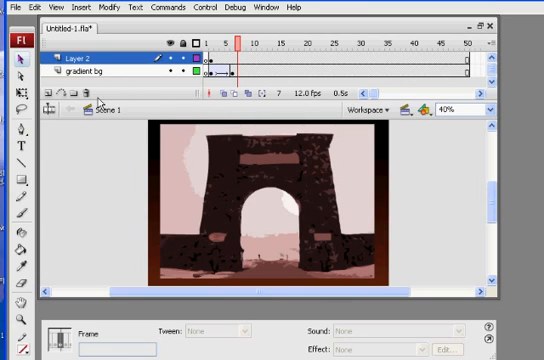
pyautogui.click(52, 96)
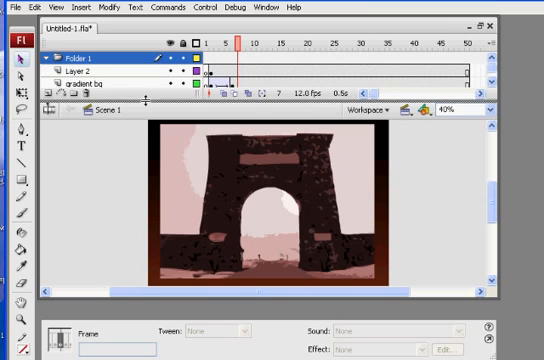
pyautogui.click(76, 72)
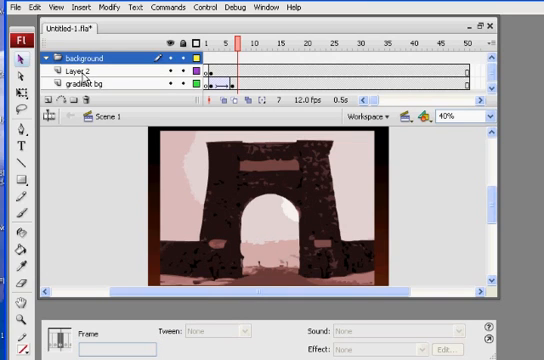
pyautogui.click(78, 68)
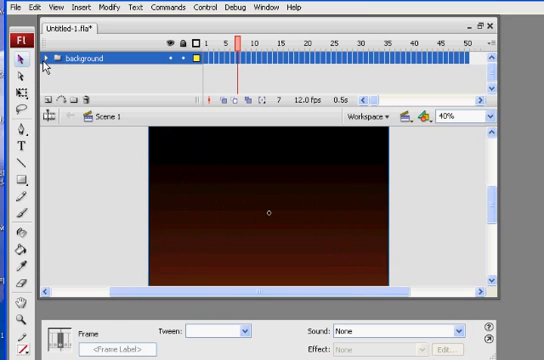
pyautogui.click(48, 56)
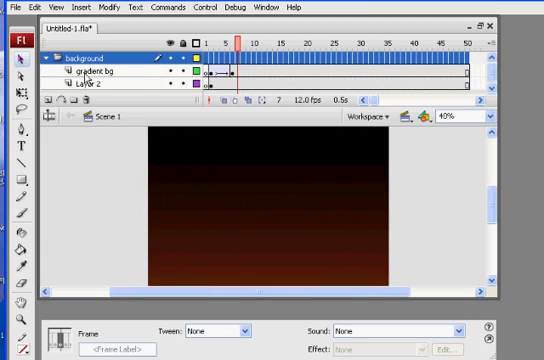
# Step: Move the arch layer above the gradient layer and rename it arch bg inside the folder
pyautogui.click(90, 88)
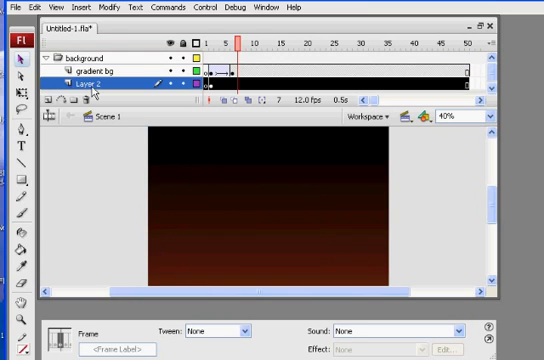
pyautogui.moveTo(96, 88); pyautogui.dragTo(96, 72)
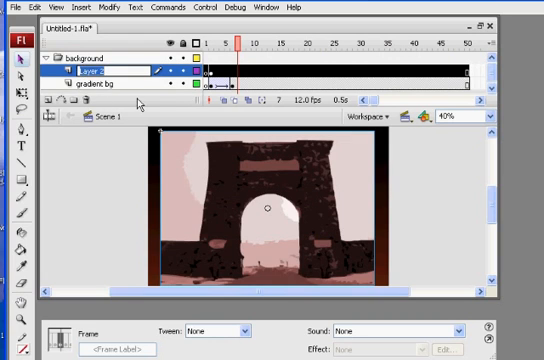
pyautogui.doubleClick(78, 74)
pyautogui.write('arch bg')
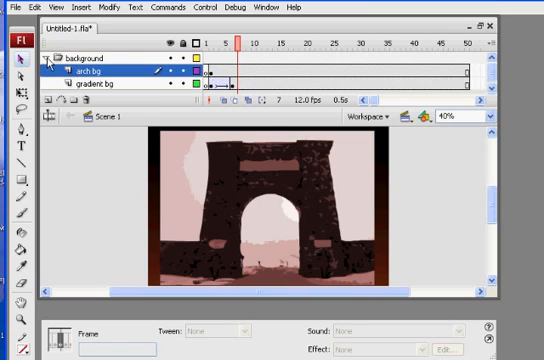
pyautogui.click(96, 76)
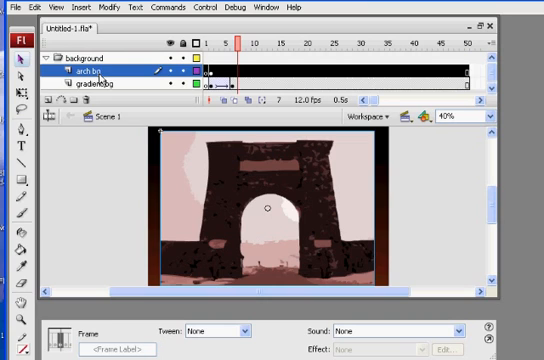
pyautogui.click(88, 90)
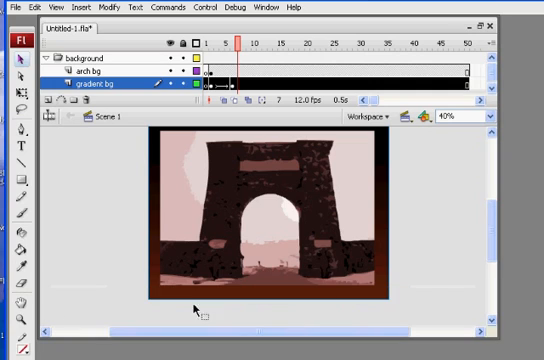
# Step: Set the stage zoom to Fit in Window and collapse then reopen the background folder
pyautogui.click(484, 118)
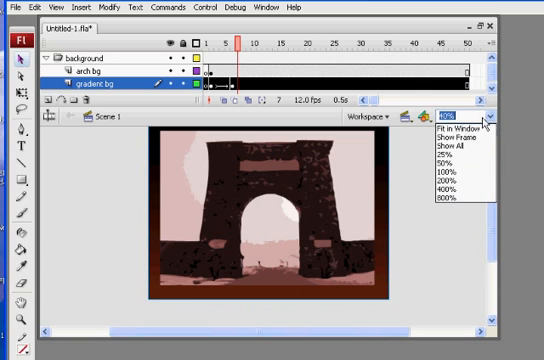
pyautogui.click(440, 128)
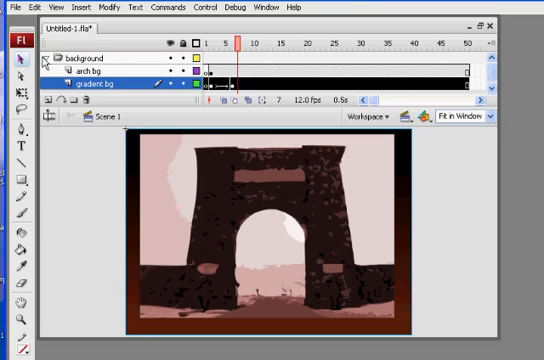
pyautogui.click(56, 56)
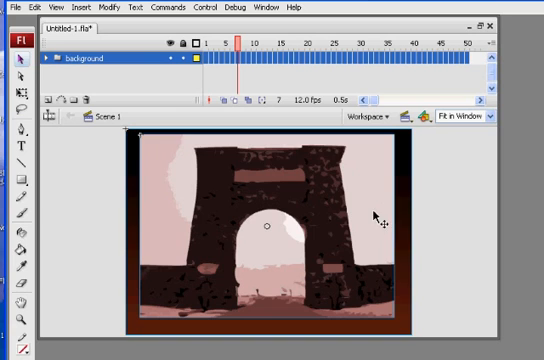
pyautogui.click(48, 56)
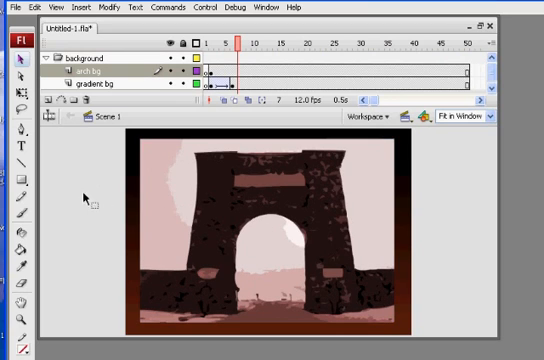
pyautogui.moveTo(336, 206)
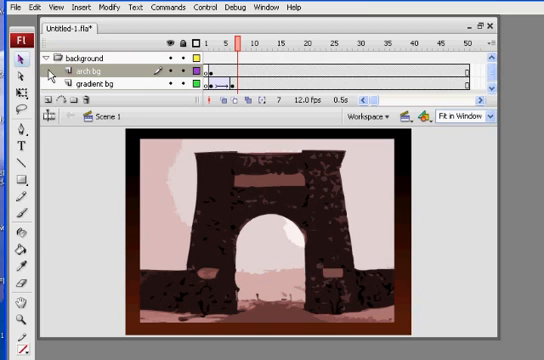
# Step: Collapse the background folder and add a new top layer renamed sprite
pyautogui.click(56, 48)
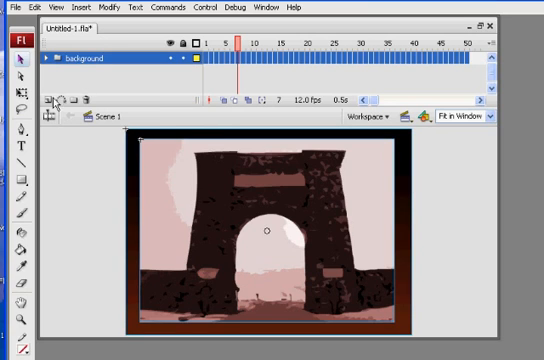
pyautogui.click(50, 56)
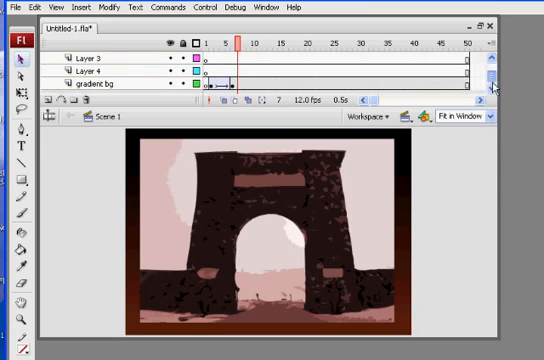
pyautogui.click(76, 56)
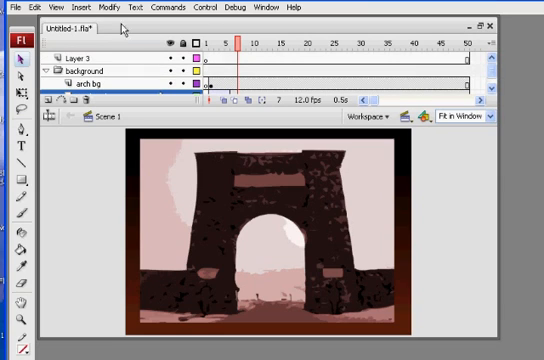
pyautogui.moveTo(82, 64)
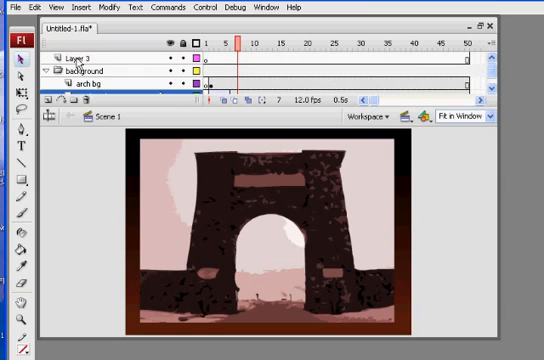
pyautogui.click(80, 56)
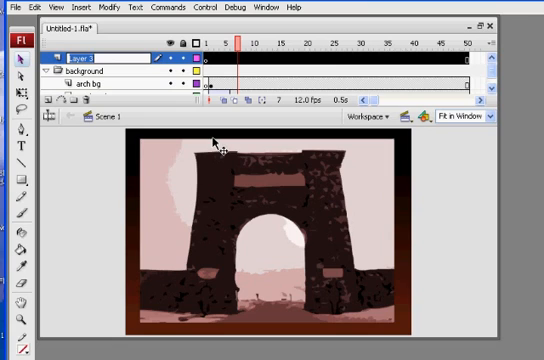
pyautogui.doubleClick(82, 56)
pyautogui.write('sprite')
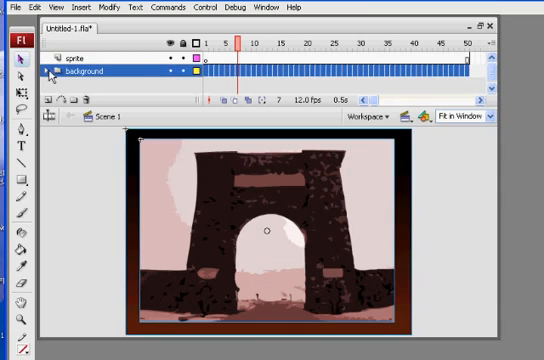
pyautogui.click(70, 56)
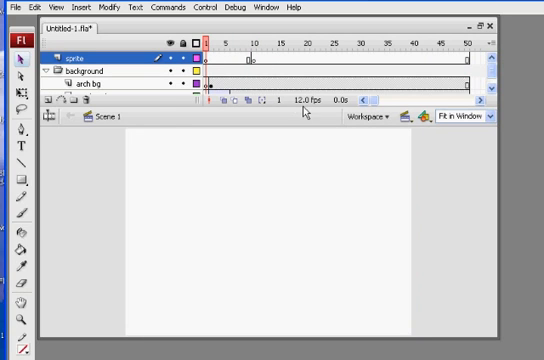
pyautogui.moveTo(164, 114)
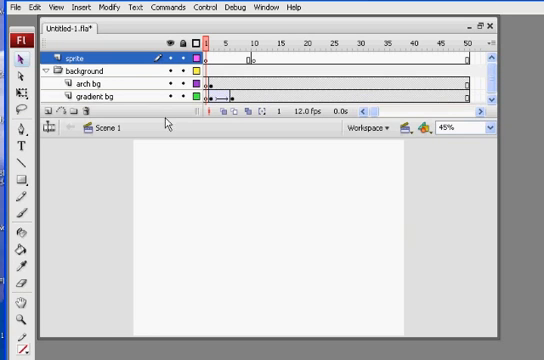
# Step: Import the person photo onto the stage in a frame of the sprite layer
pyautogui.click(244, 44)
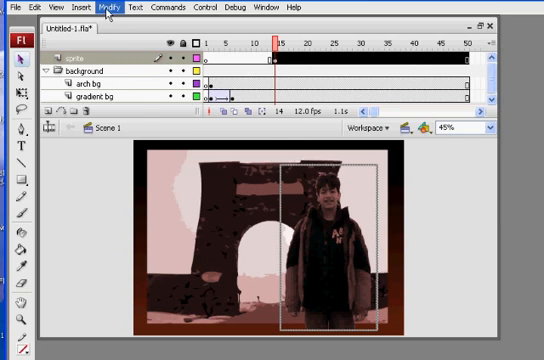
# Step: Convert the person photo to a Movie clip symbol named mc_sprite
pyautogui.click(108, 8)
pyautogui.write('inc')
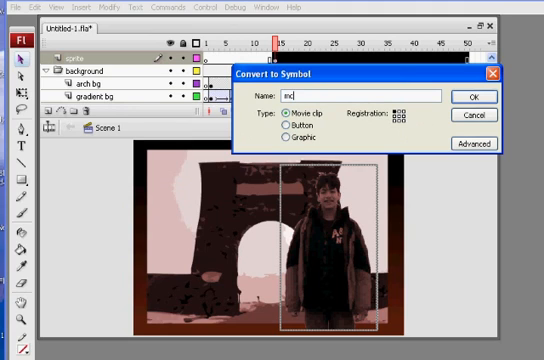
pyautogui.write('_spl')
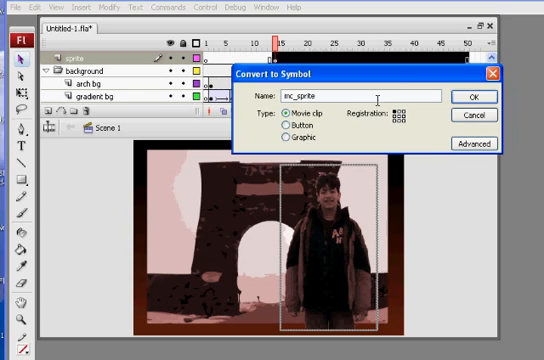
pyautogui.click(468, 96)
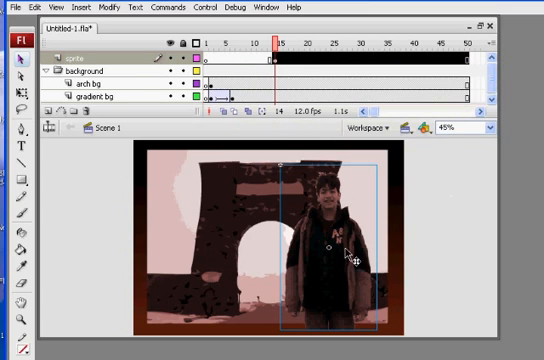
pyautogui.moveTo(480, 260)
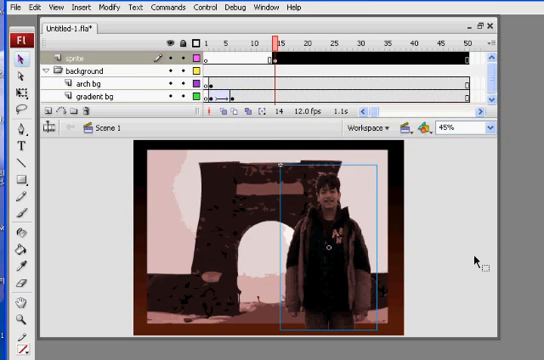
pyautogui.moveTo(330, 220)
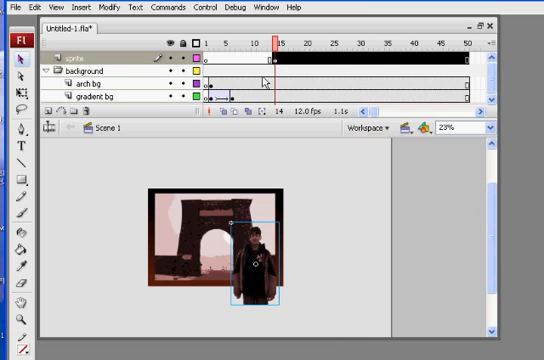
# Step: Place the mc_sprite clip just below the bottom edge of the scene at the first keyframe
pyautogui.moveTo(258, 250); pyautogui.dragTo(258, 290)
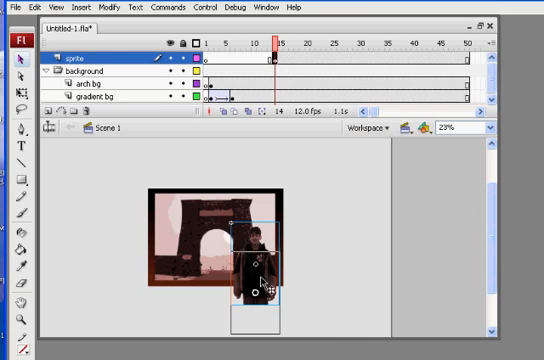
pyautogui.moveTo(258, 276); pyautogui.dragTo(258, 310)
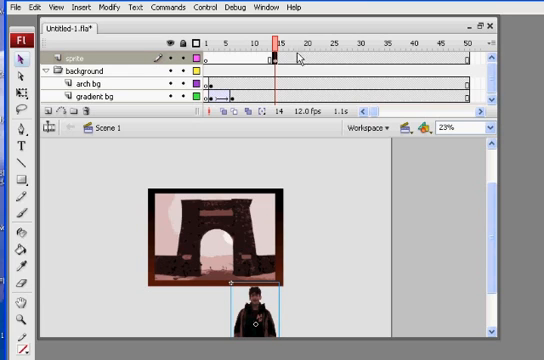
pyautogui.moveTo(336, 62)
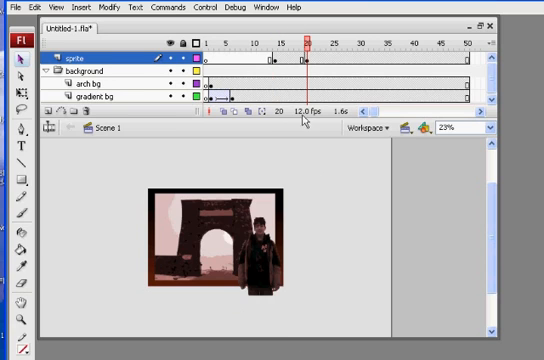
pyautogui.click(70, 54)
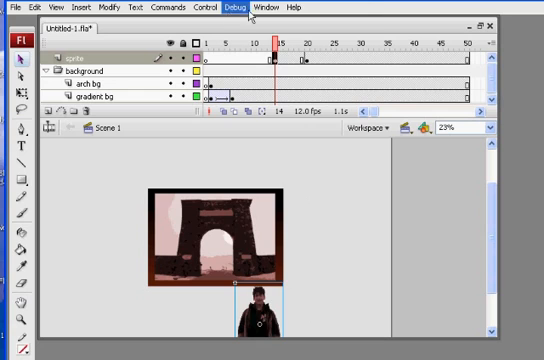
# Step: Show the Transform panel, move to a later tween frame, then show the frame's Properties panel
pyautogui.click(268, 8)
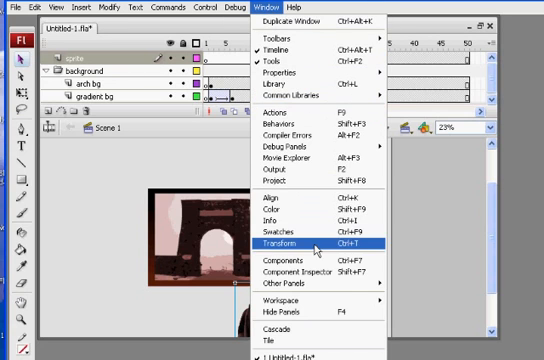
pyautogui.click(292, 242)
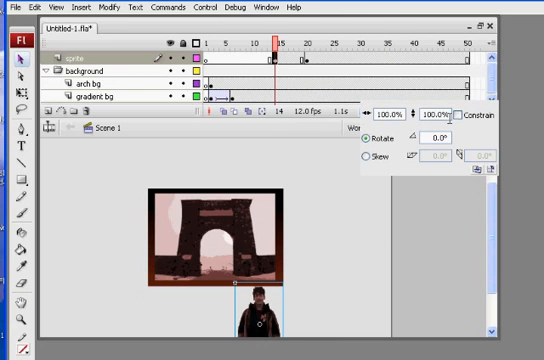
pyautogui.click(472, 114)
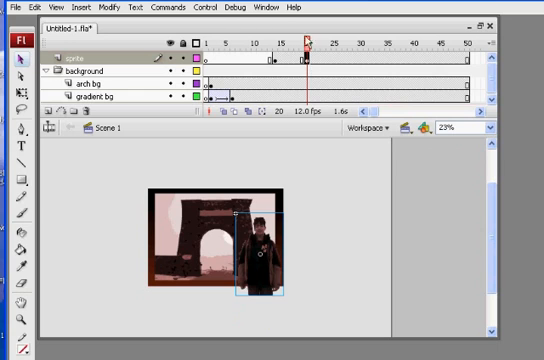
pyautogui.click(268, 8)
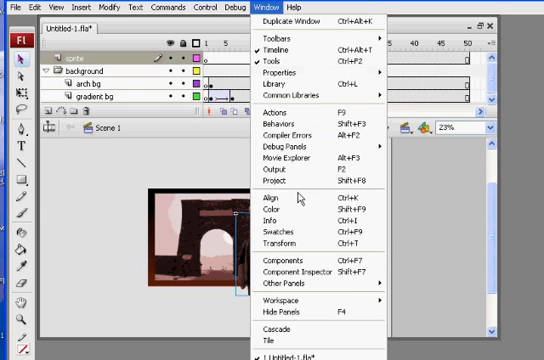
pyautogui.click(282, 244)
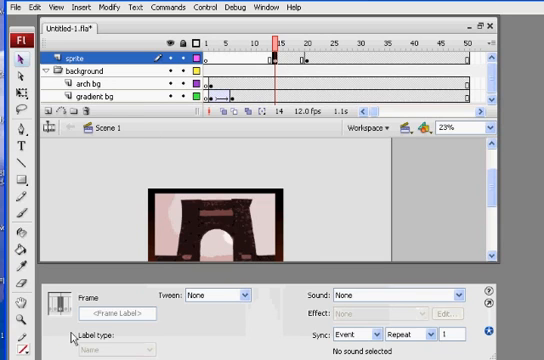
# Step: Select the sprite clip and show its empty Filters settings
pyautogui.click(204, 294)
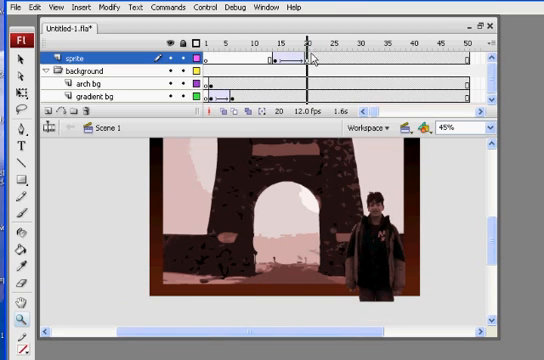
pyautogui.click(318, 44)
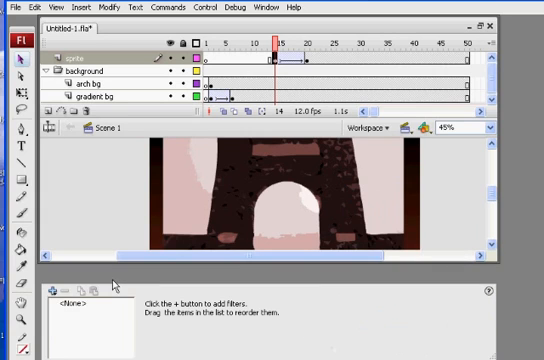
# Step: Add a Glow filter to mc_sprite and raise its blur to about 19
pyautogui.click(56, 292)
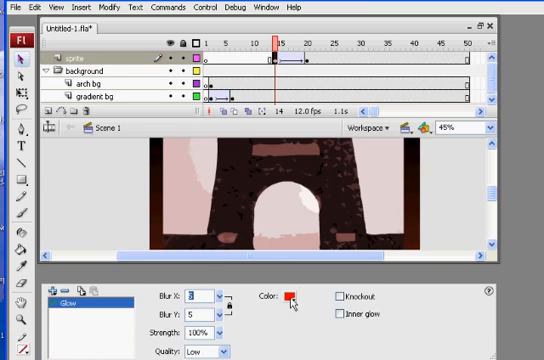
pyautogui.click(292, 294)
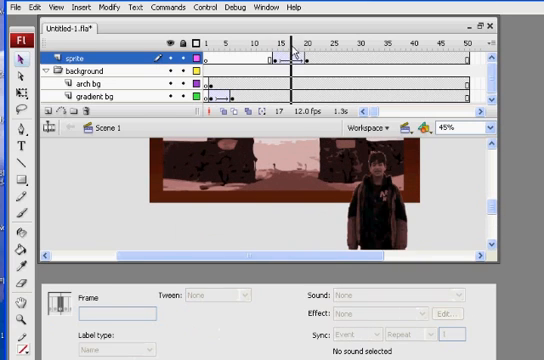
pyautogui.click(292, 48)
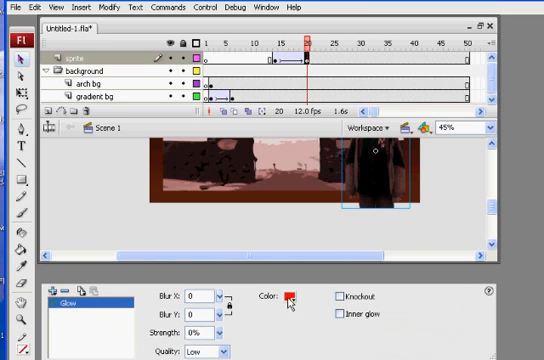
pyautogui.click(292, 296)
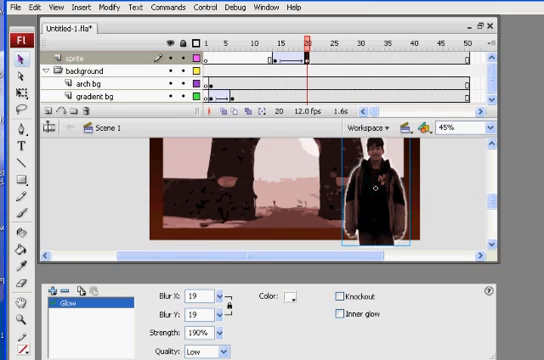
# Step: Set the glow's strength to 92%
pyautogui.click(212, 338)
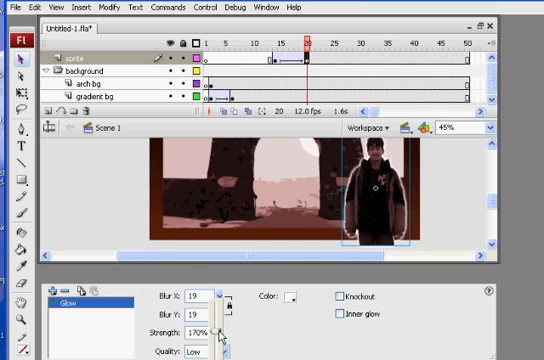
pyautogui.tripleClick(200, 332)
pyautogui.write('92')
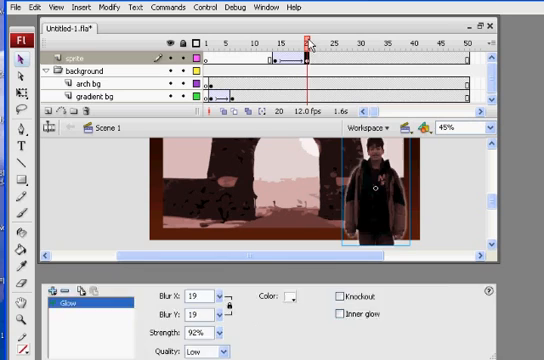
pyautogui.click(288, 44)
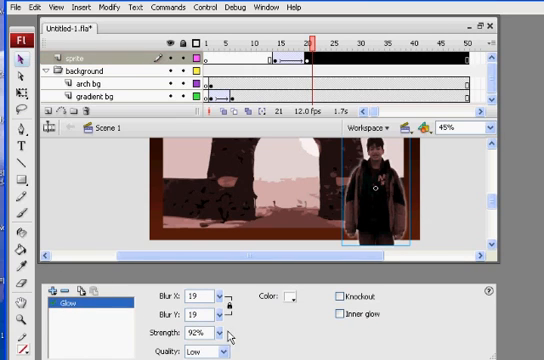
# Step: Make the glow yellow-orange and widen its blur to 26 at 100% strength
pyautogui.click(290, 296)
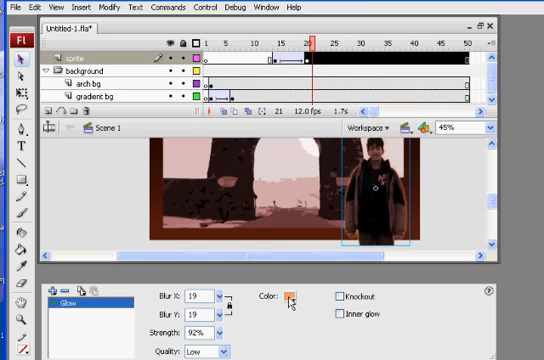
pyautogui.click(292, 294)
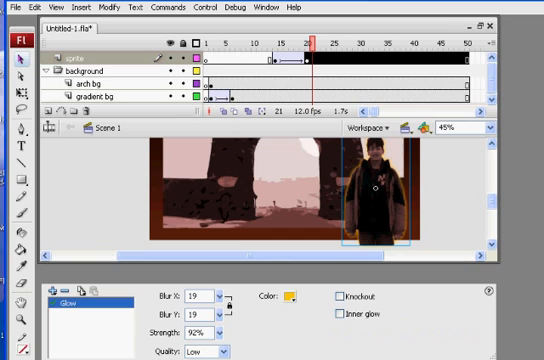
pyautogui.click(292, 294)
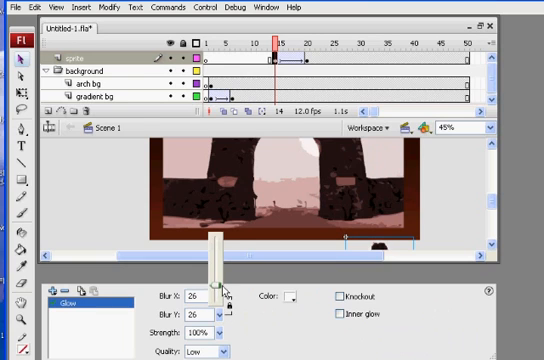
pyautogui.click(292, 296)
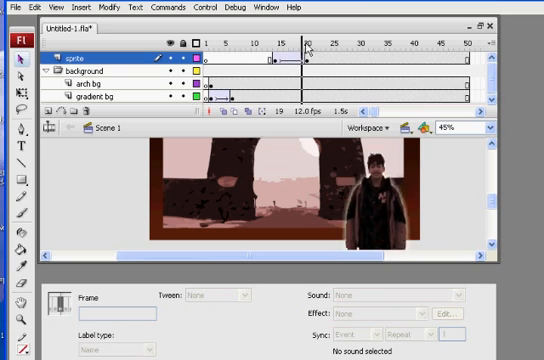
# Step: Step through the frames from the blank start to the glowing sprite over the arch, then begin saving via File
pyautogui.click(304, 46)
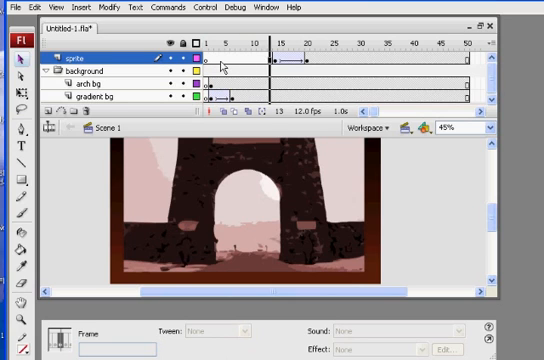
pyautogui.click(344, 42)
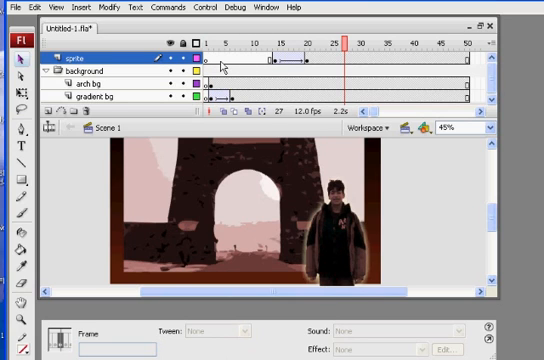
pyautogui.click(384, 44)
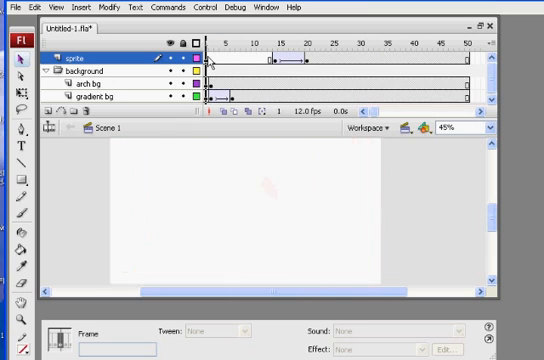
pyautogui.click(236, 42)
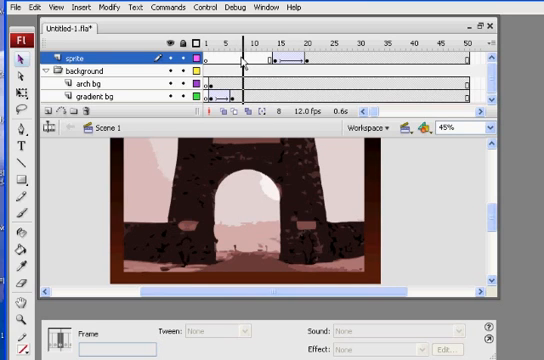
pyautogui.click(270, 42)
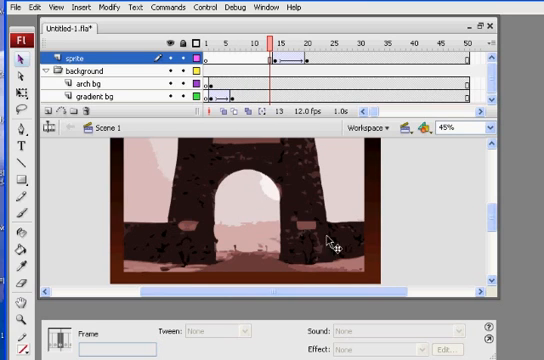
pyautogui.moveTo(238, 168)
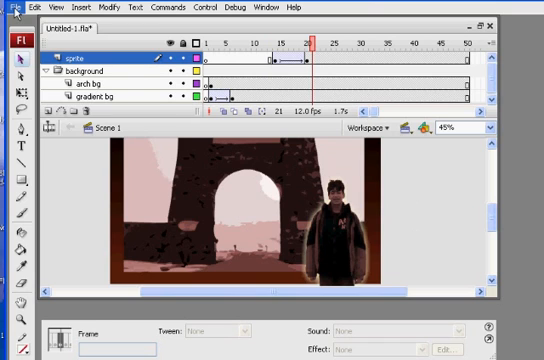
pyautogui.click(12, 8)
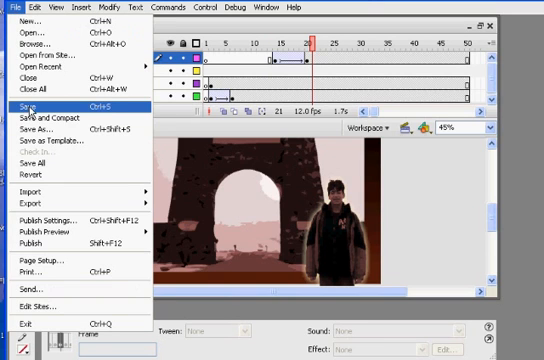